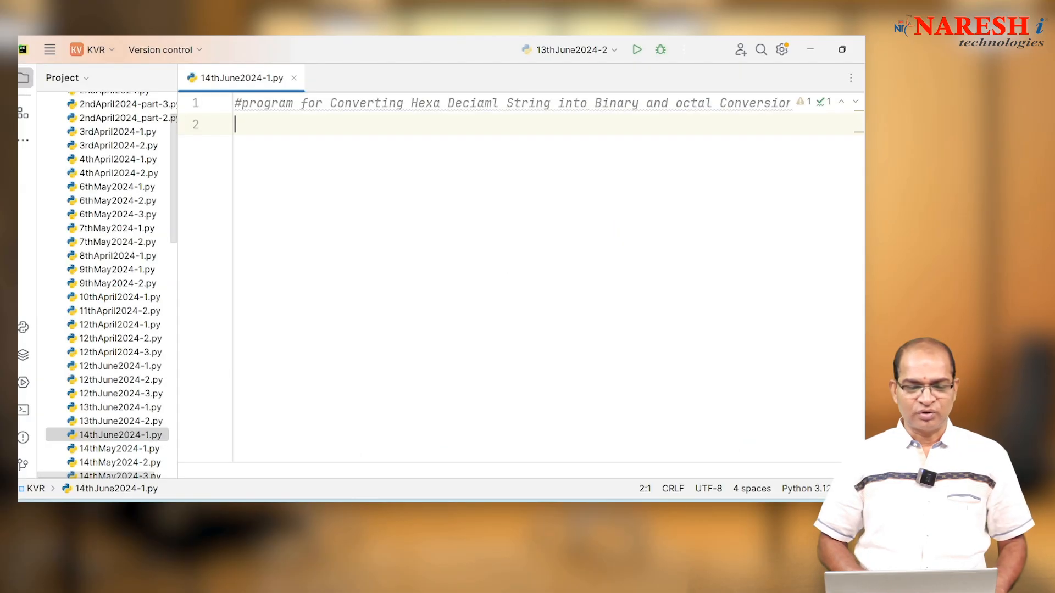
# Add hdv=input("Enter any HexaDecimal value preceded with 0x:") followed by d=int(hdv,16).
pyautogui.write('hdv=input("Enter any HexaDecimal value preceded with 0x:")')
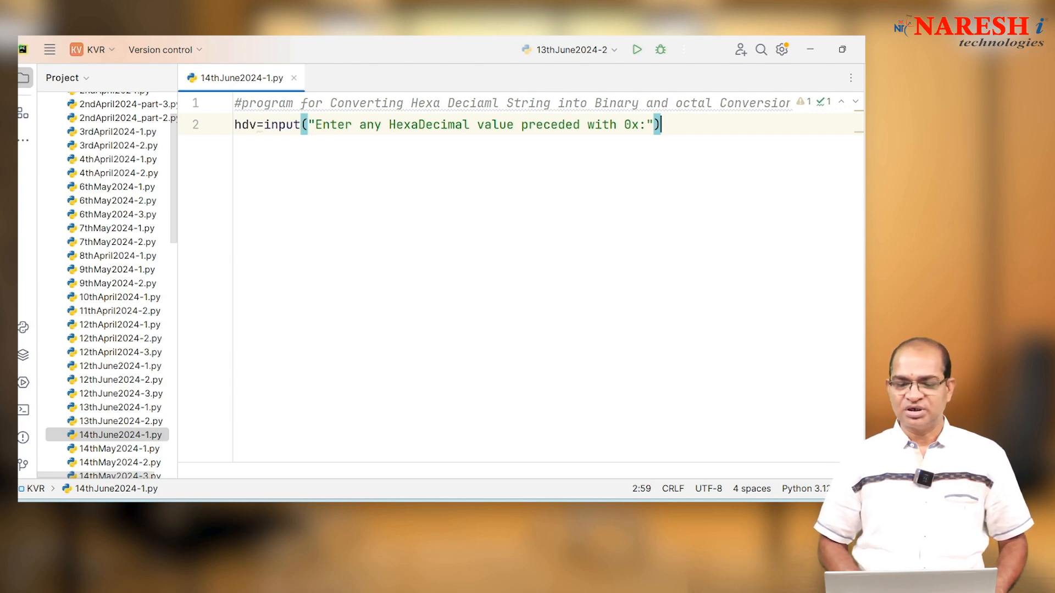
pyautogui.click(278, 125)
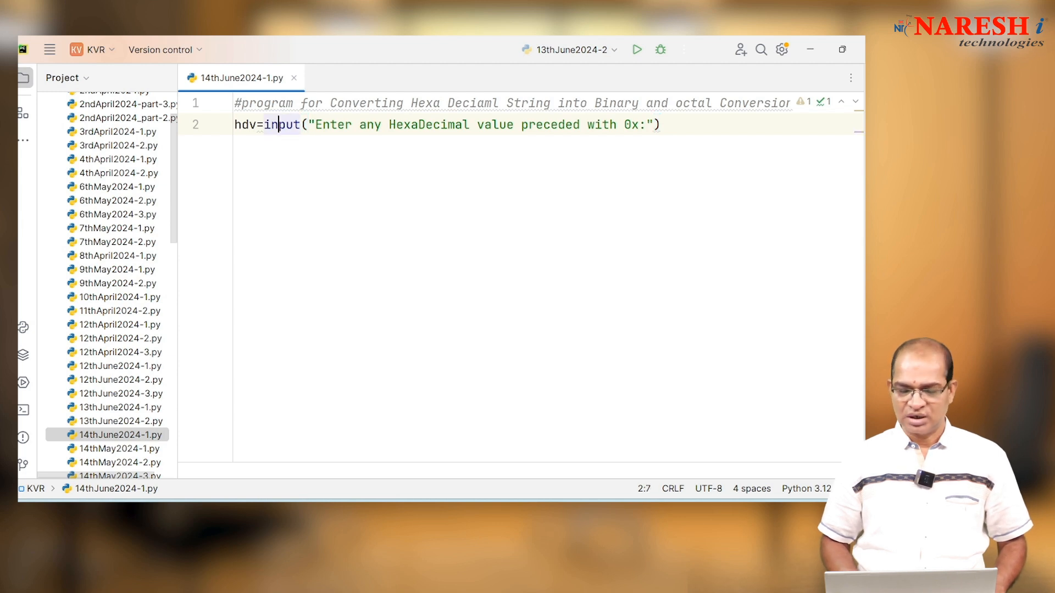
pyautogui.press('Return')
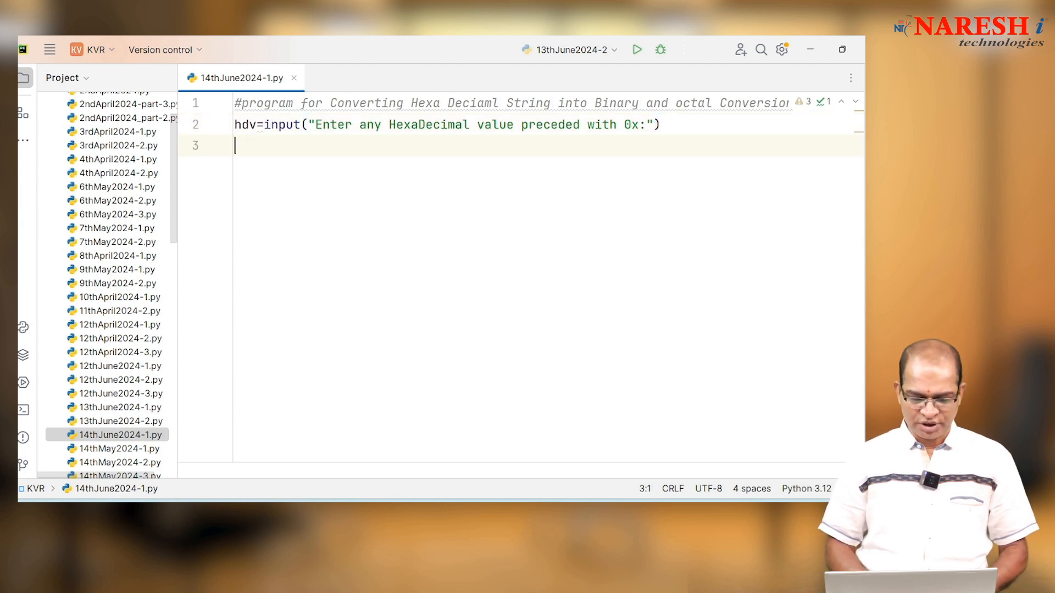
pyautogui.write('d=i')
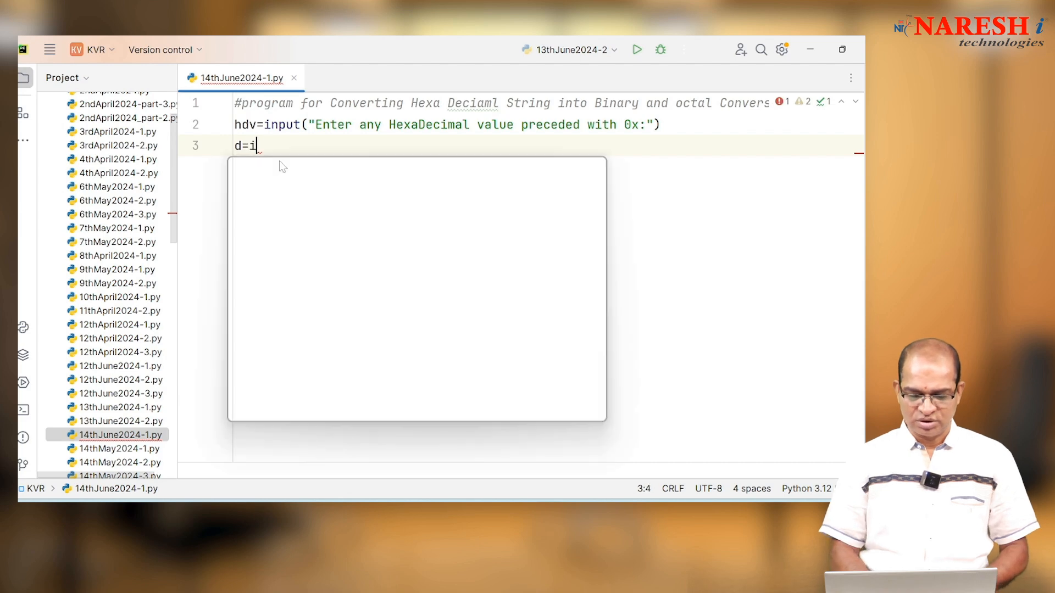
pyautogui.write('nt()')
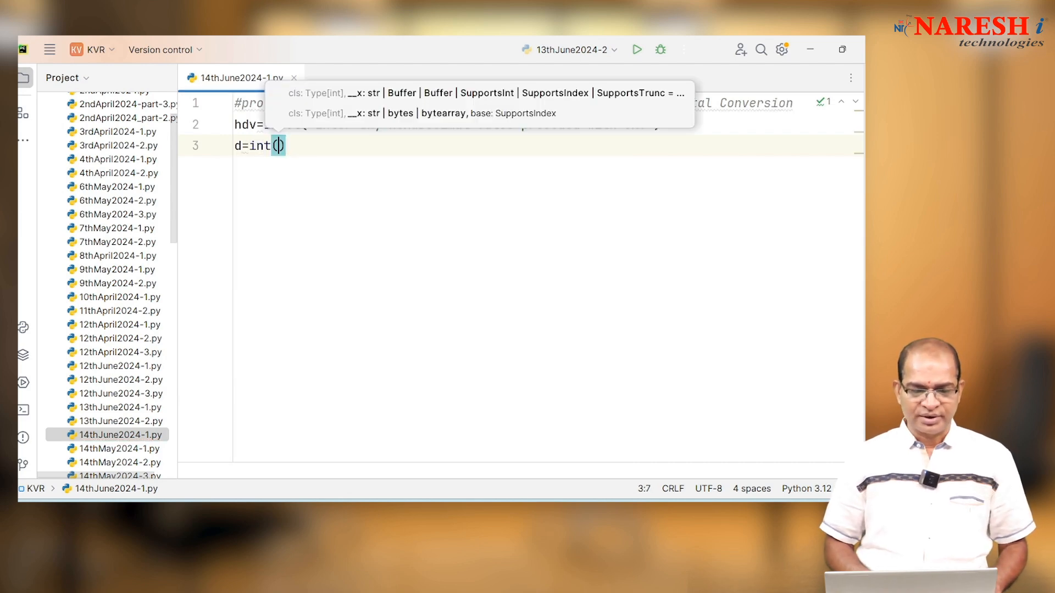
pyautogui.write('hdv,16')
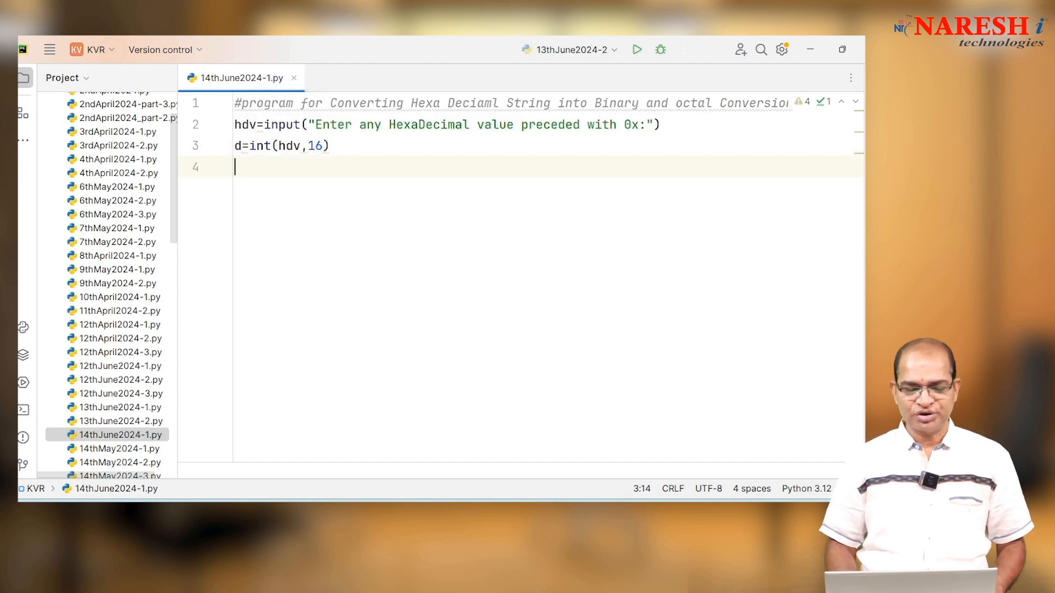
pyautogui.click(242, 167)
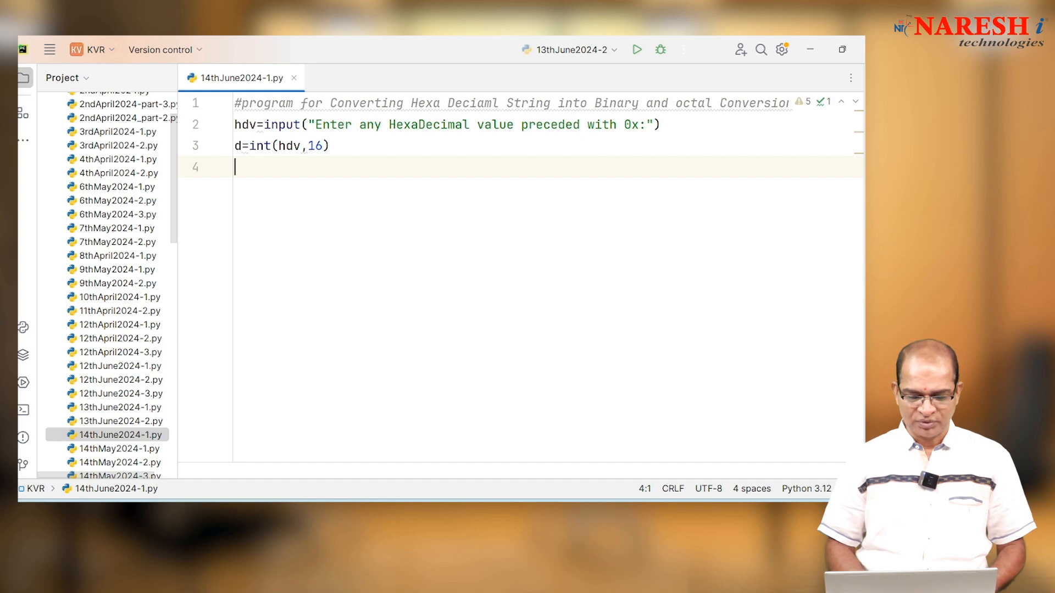
# Add the lines bv=bin(d) and ov=oct(d) below the conversion.
pyautogui.write('bv=')
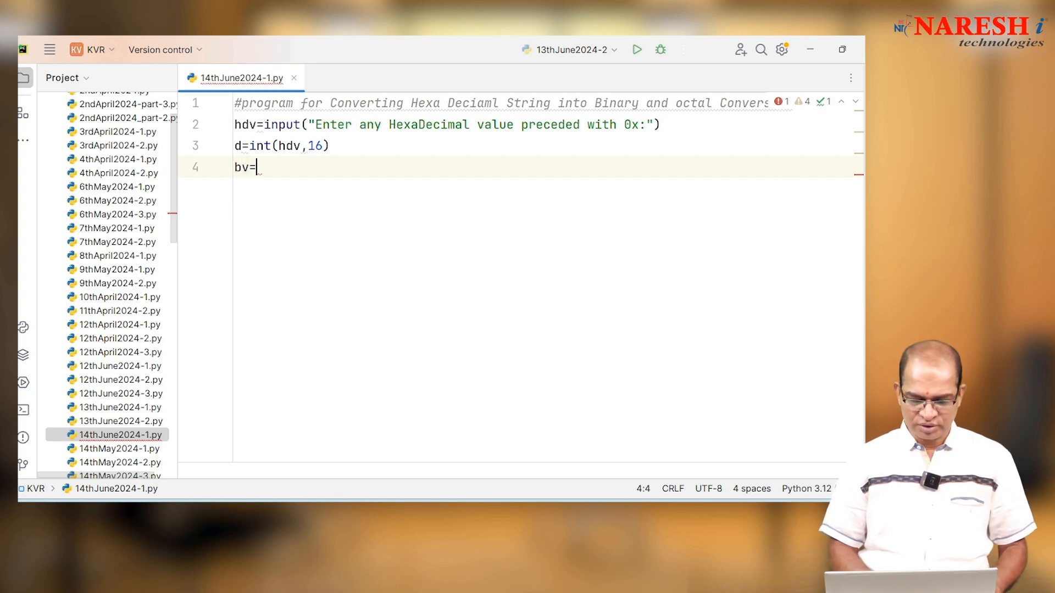
pyautogui.write('bin()')
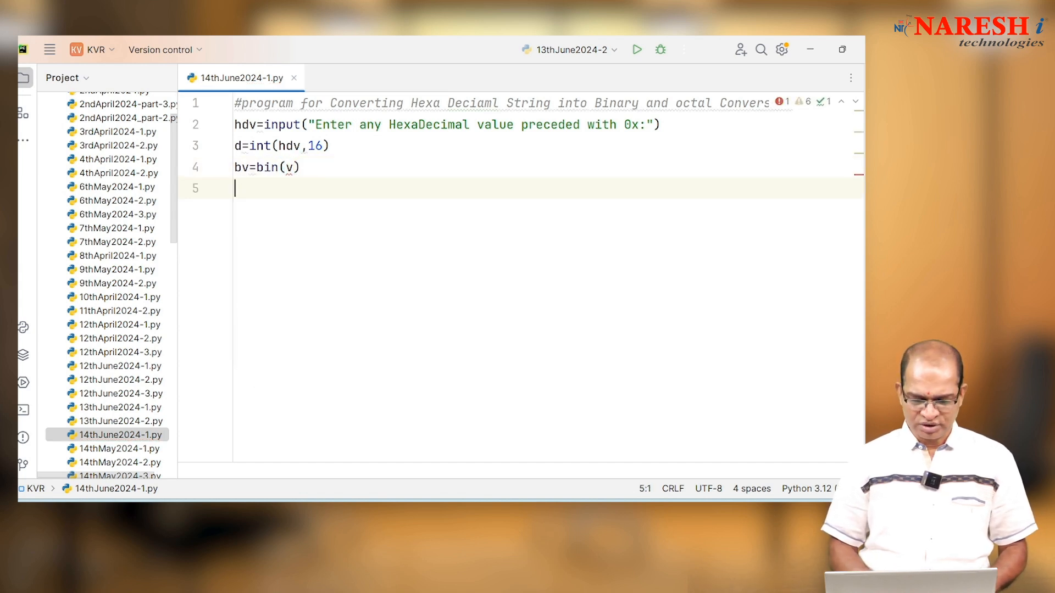
pyautogui.write('ov=oc')
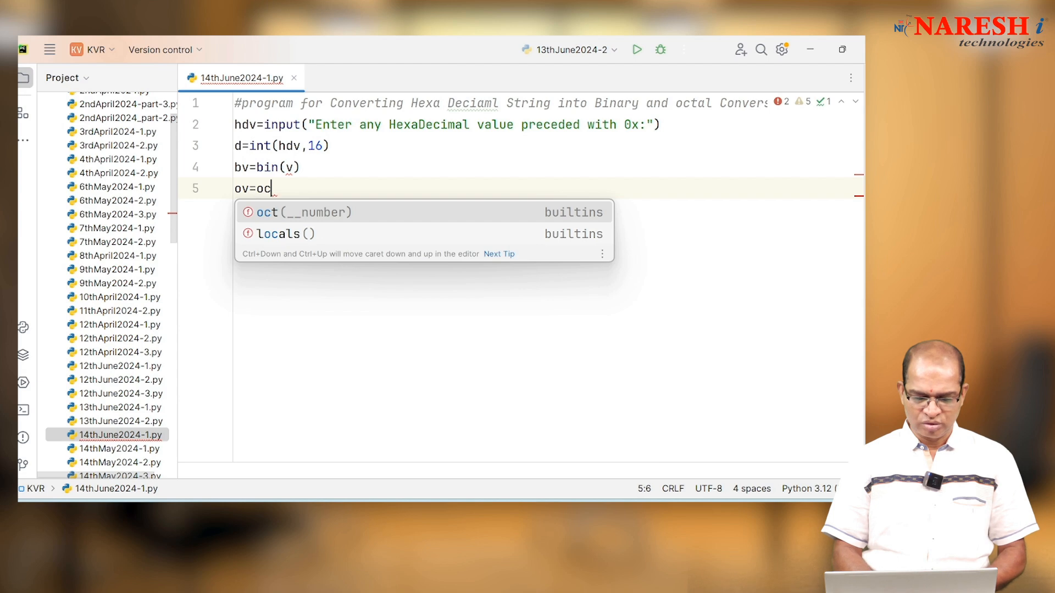
pyautogui.write('(d)')
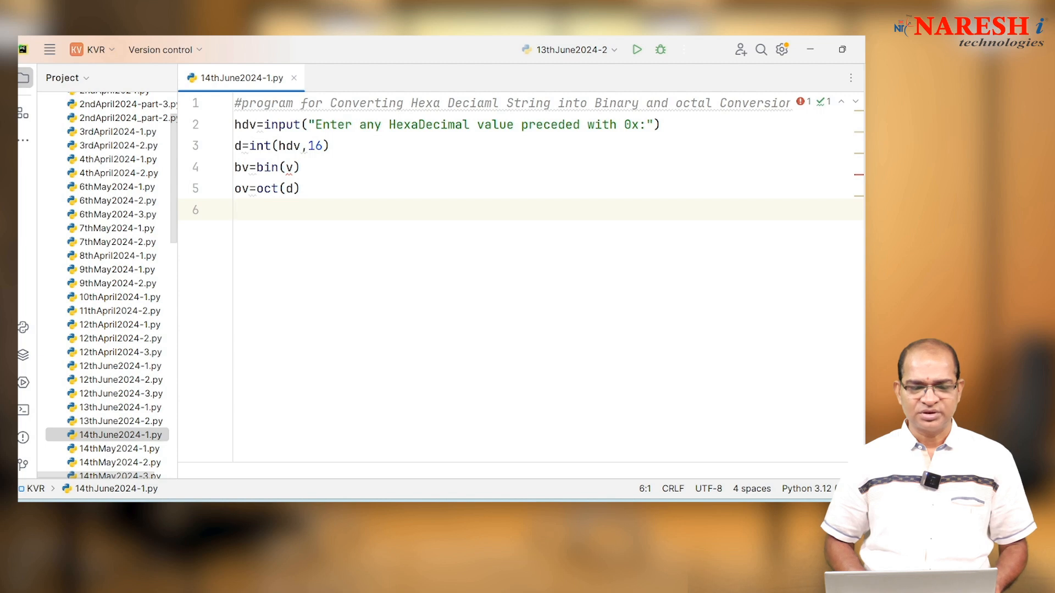
pyautogui.write('d')
pyautogui.write('print')
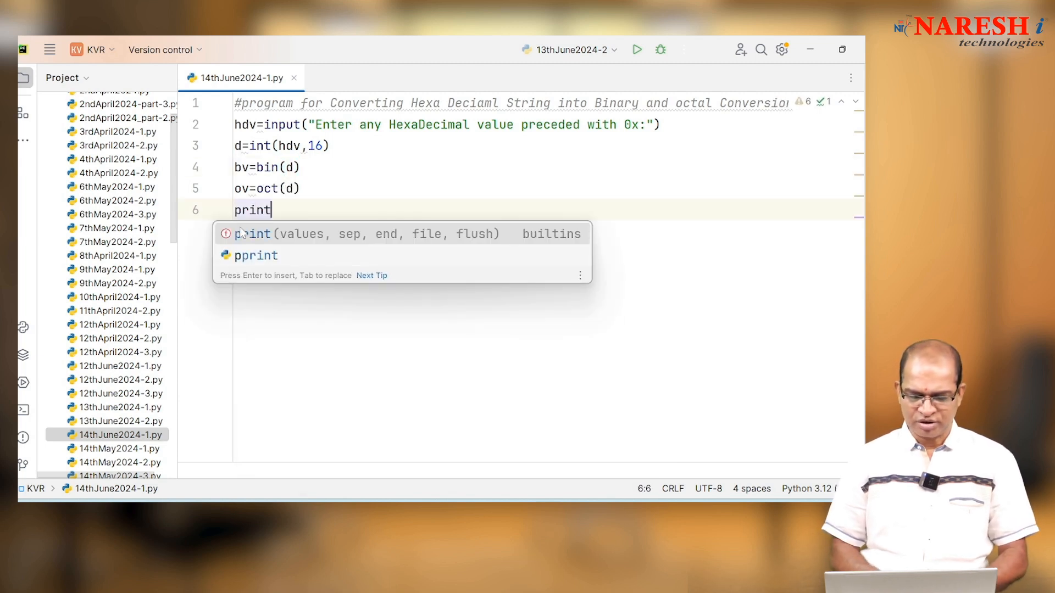
# Write print("Bin({})={}".format(hdv,bv)) to show the binary result.
pyautogui.write('("Bin"')
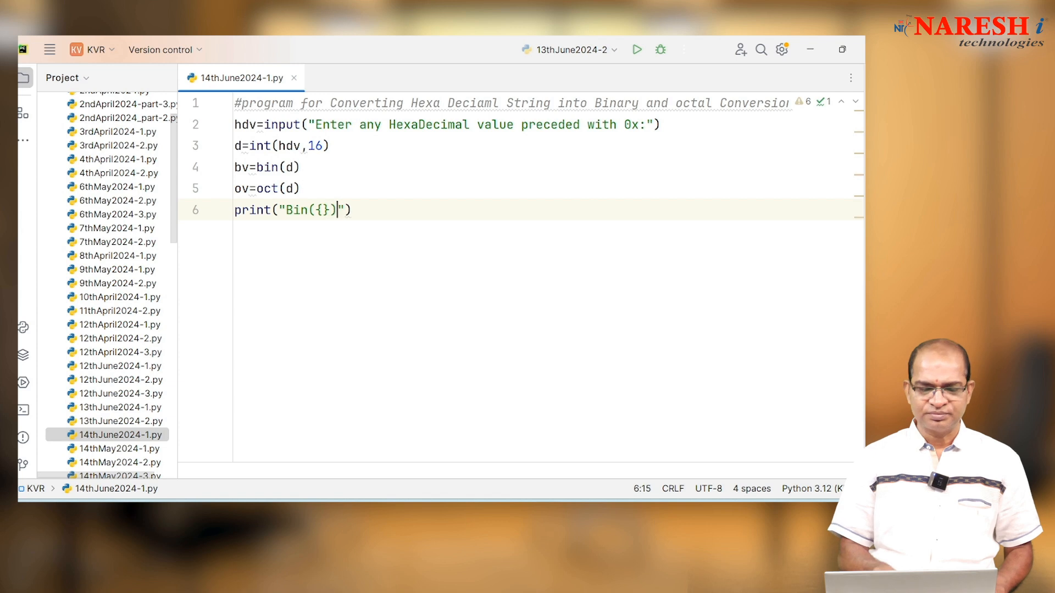
pyautogui.write('={}')
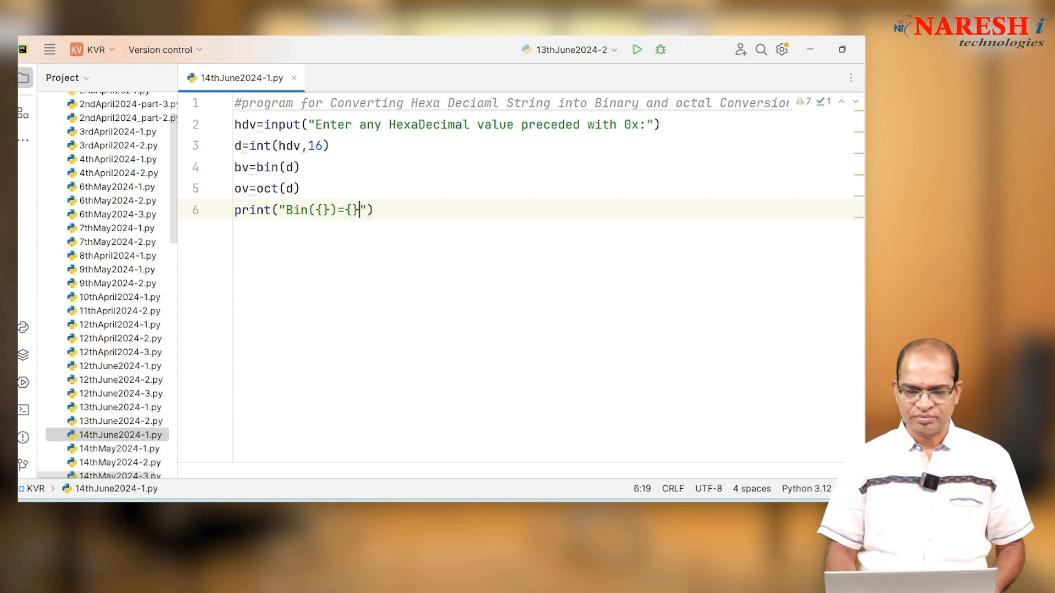
pyautogui.write('.format(')
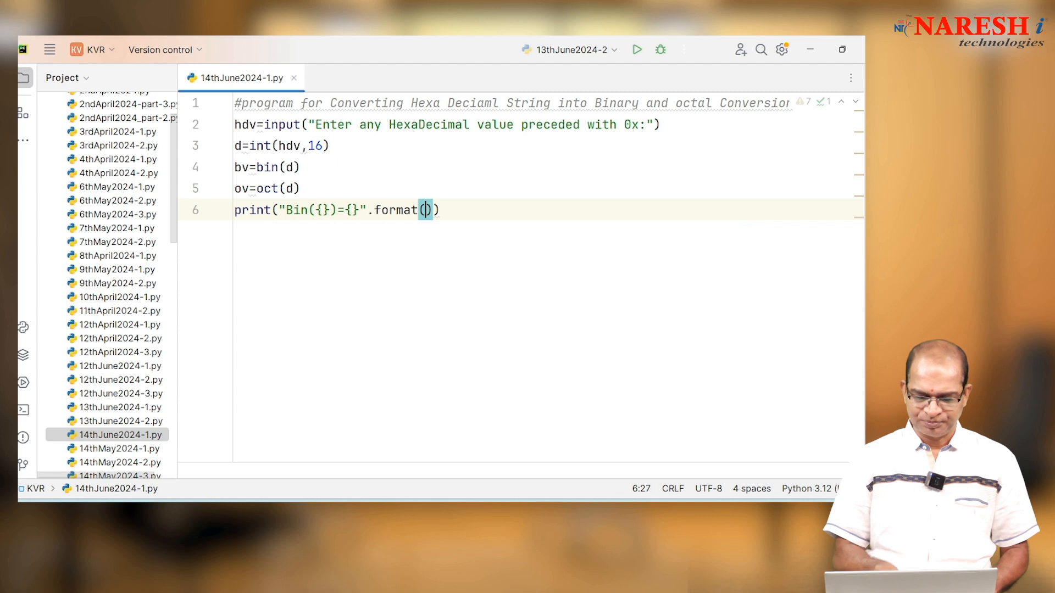
pyautogui.write('hdv,bv')
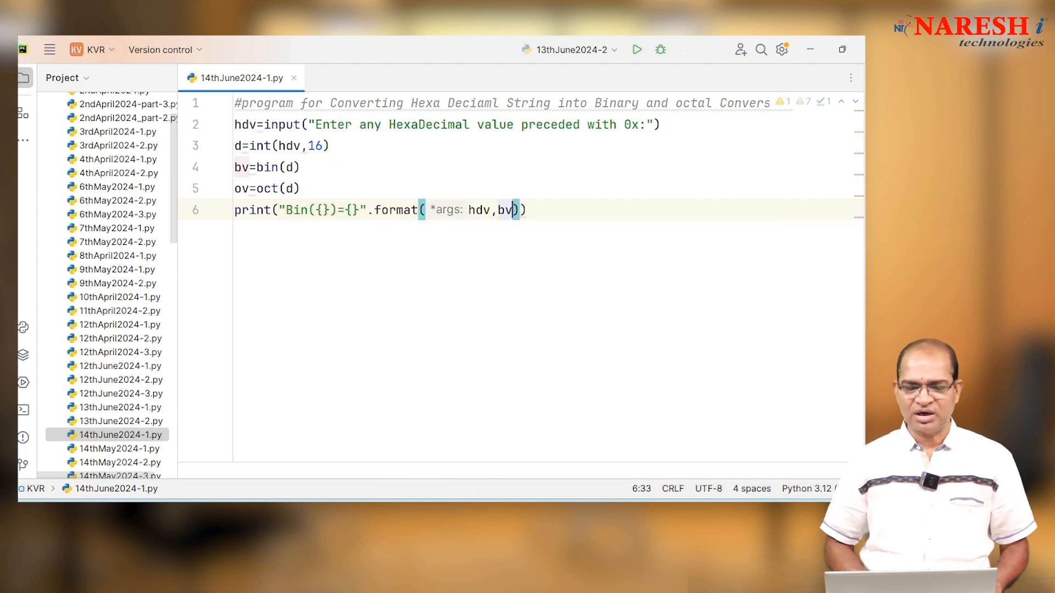
# Write print("Oct({})={}".format(hdv,ov)) to show the octal result.
pyautogui.write('pri')
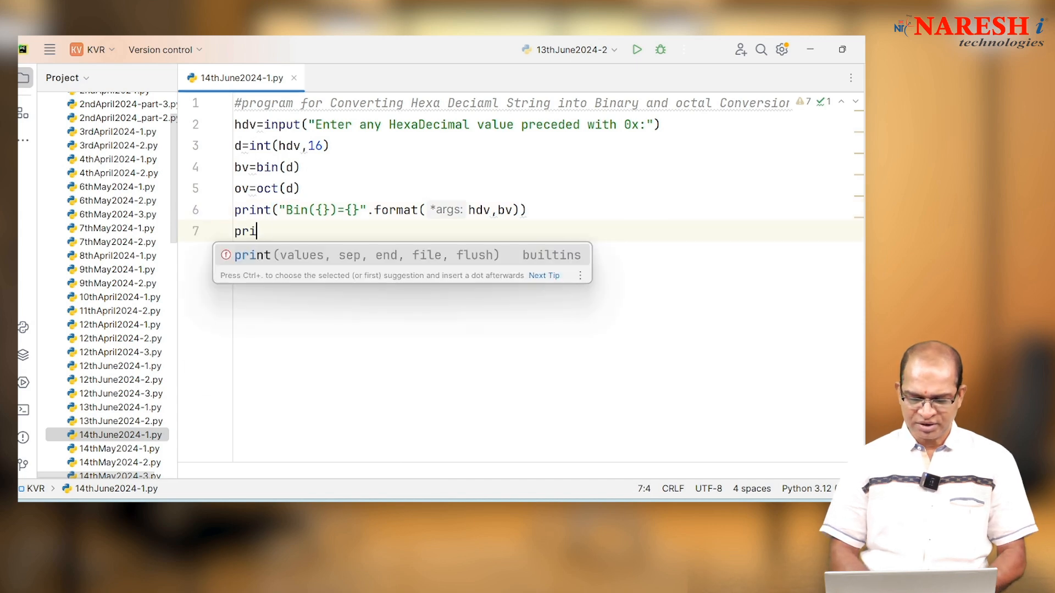
pyautogui.write('nt("Oc')
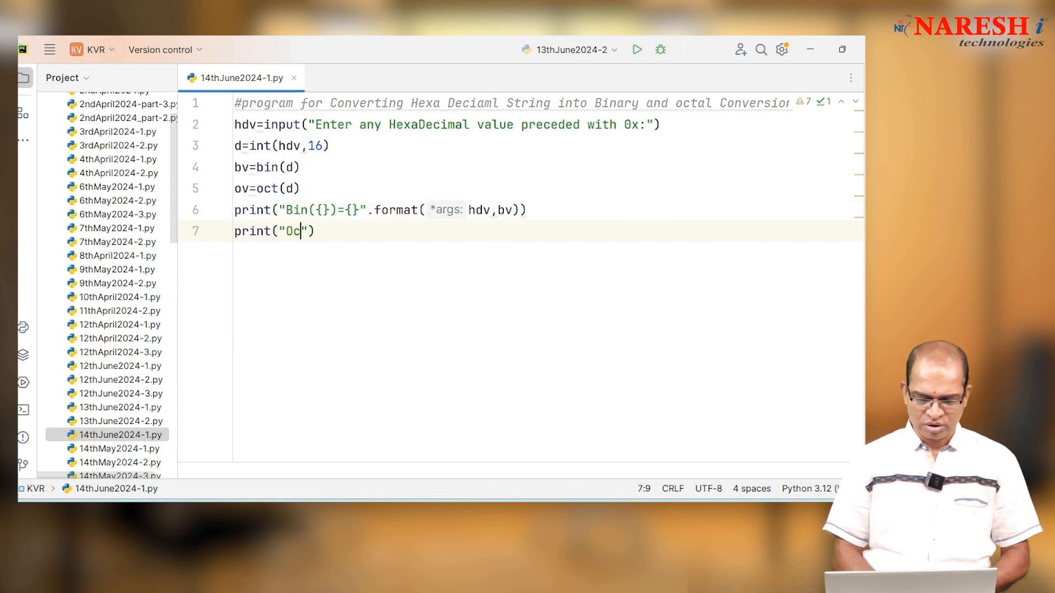
pyautogui.write('({}')
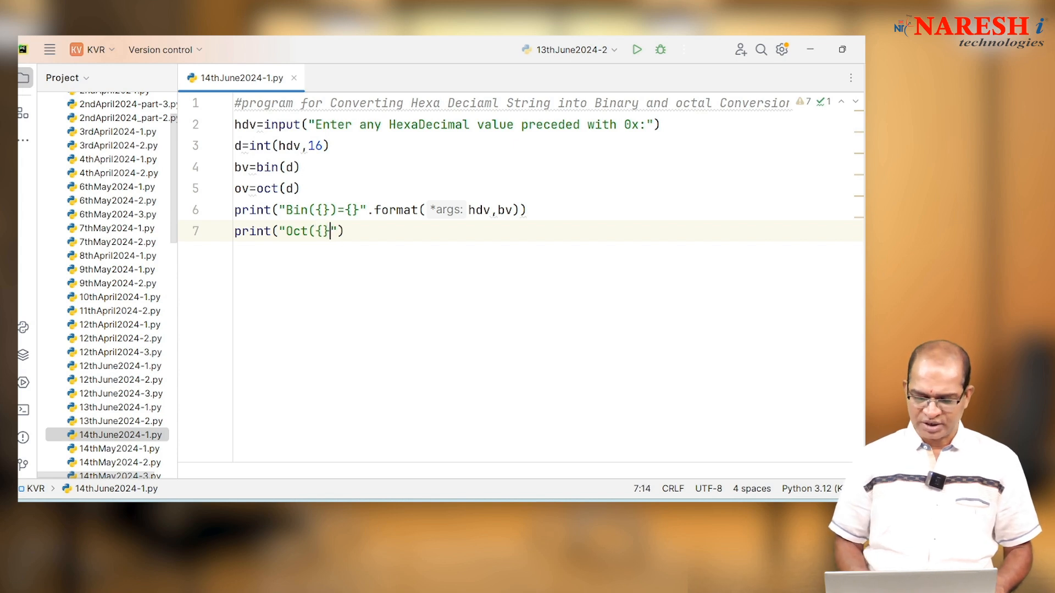
pyautogui.write('={}')
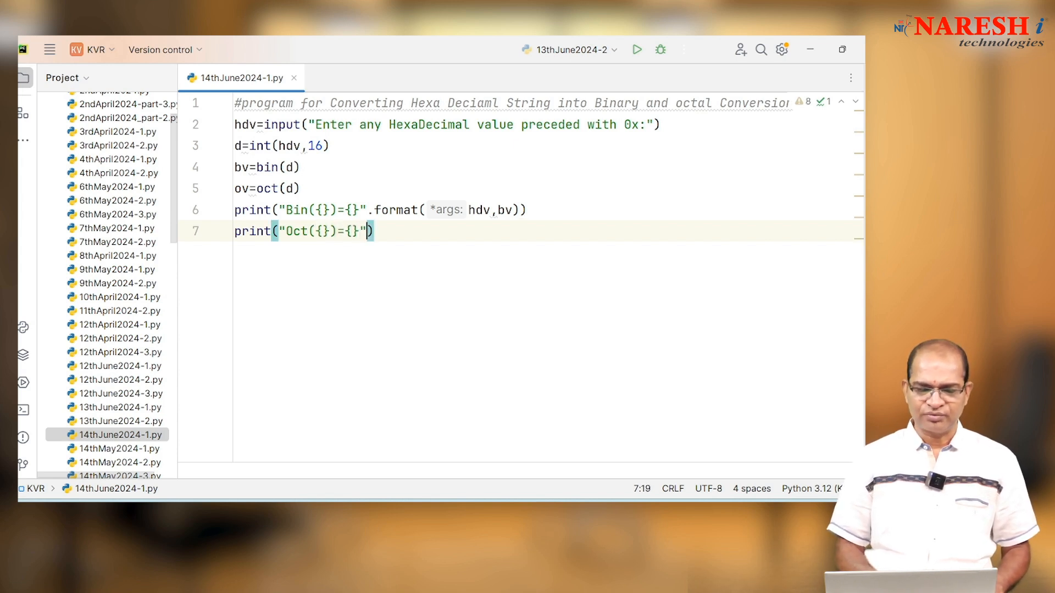
pyautogui.write('.format(')
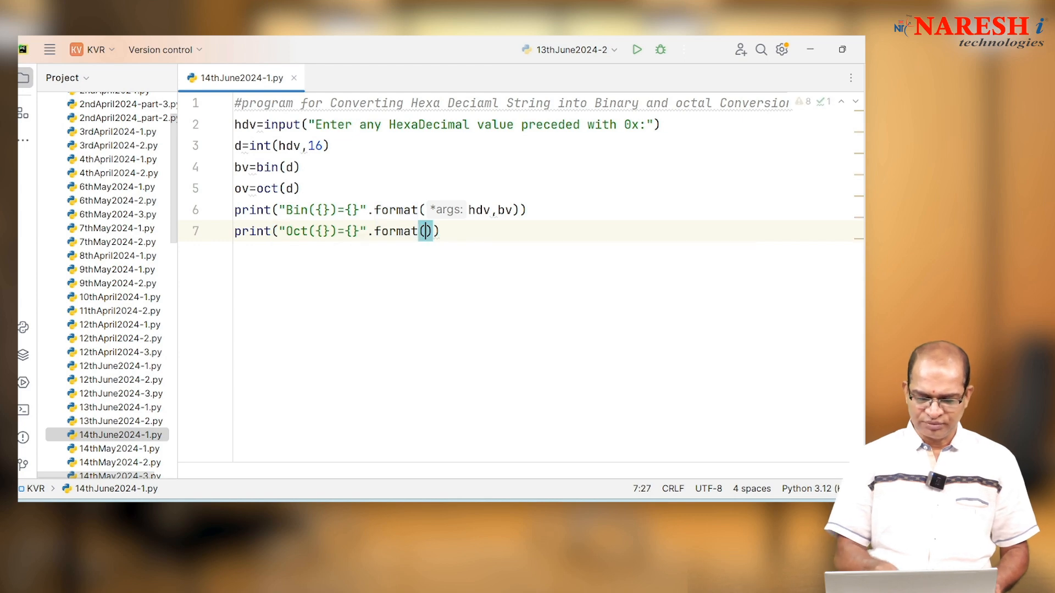
pyautogui.write('hdv,ov')
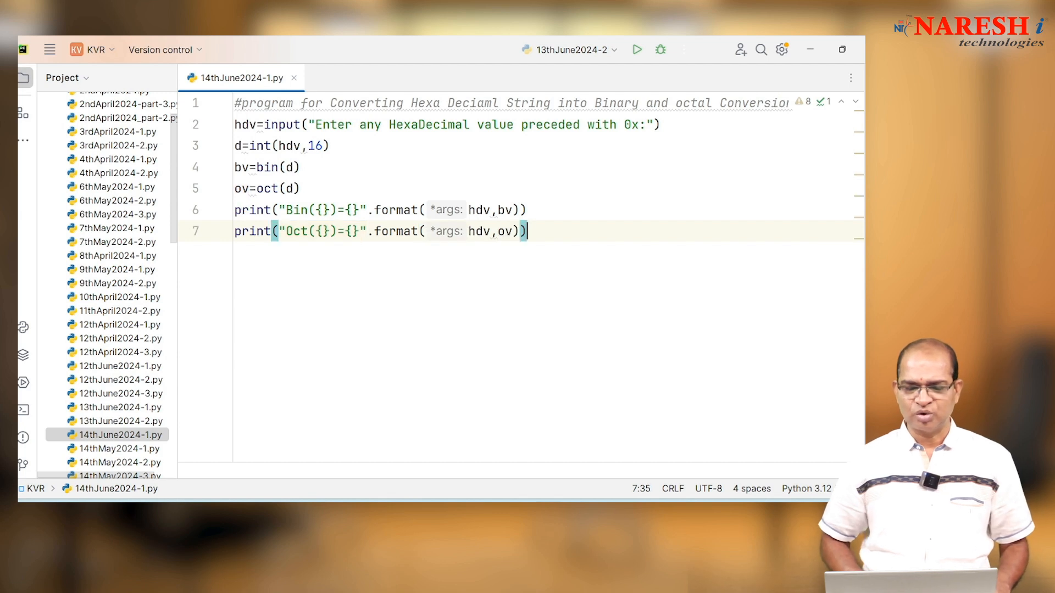
# Run '14thJune2024-1' and enter 0xF at the hexadecimal prompt.
pyautogui.rightClick(288, 167)
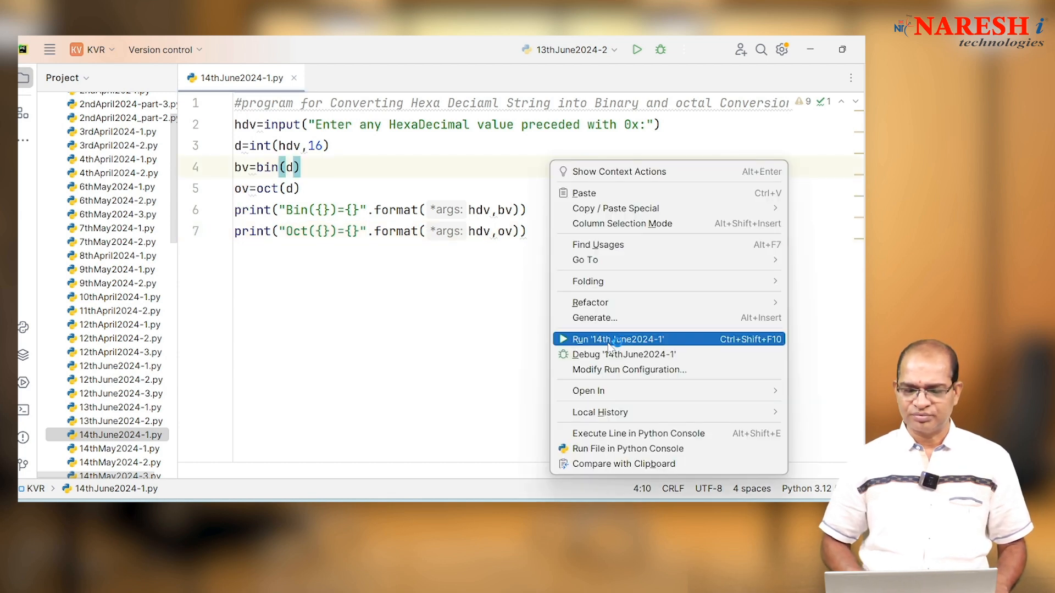
pyautogui.click(616, 339)
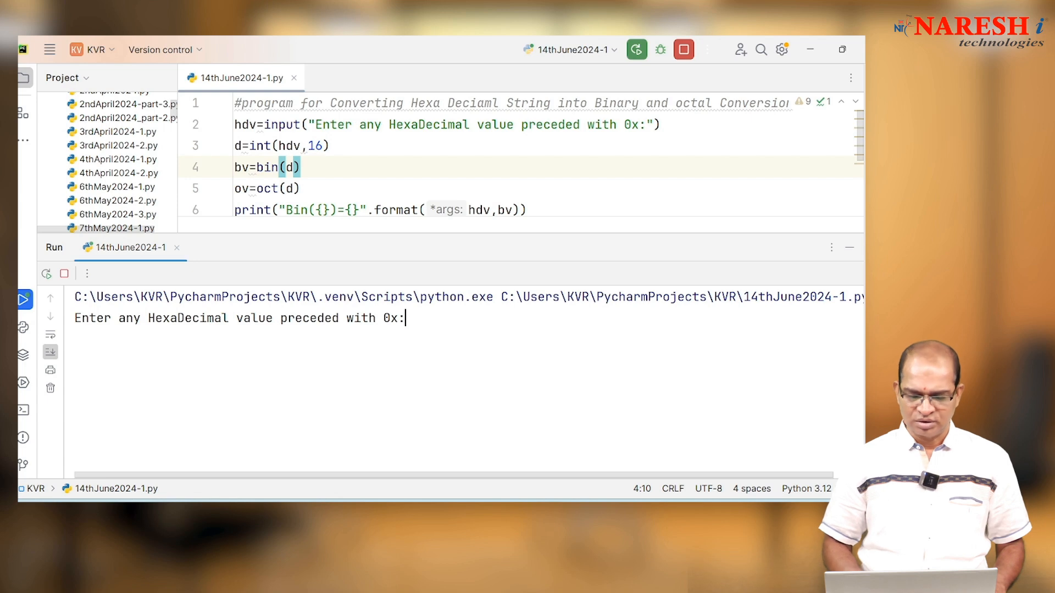
pyautogui.write('0xF')
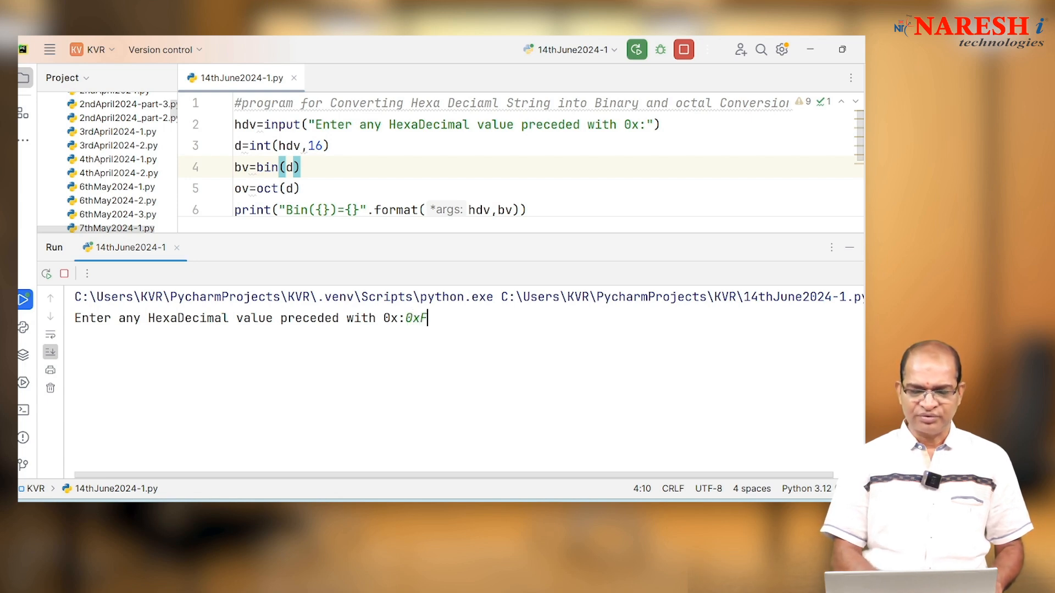